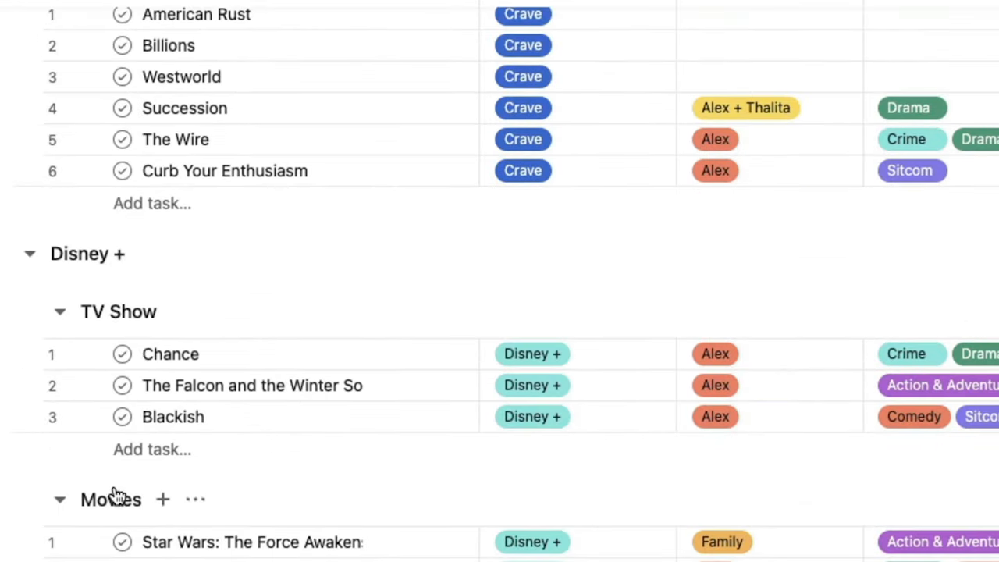
# Clear the Streaming service sort so titles fall back into TV Show and Movies sections
pyautogui.scroll(-3)
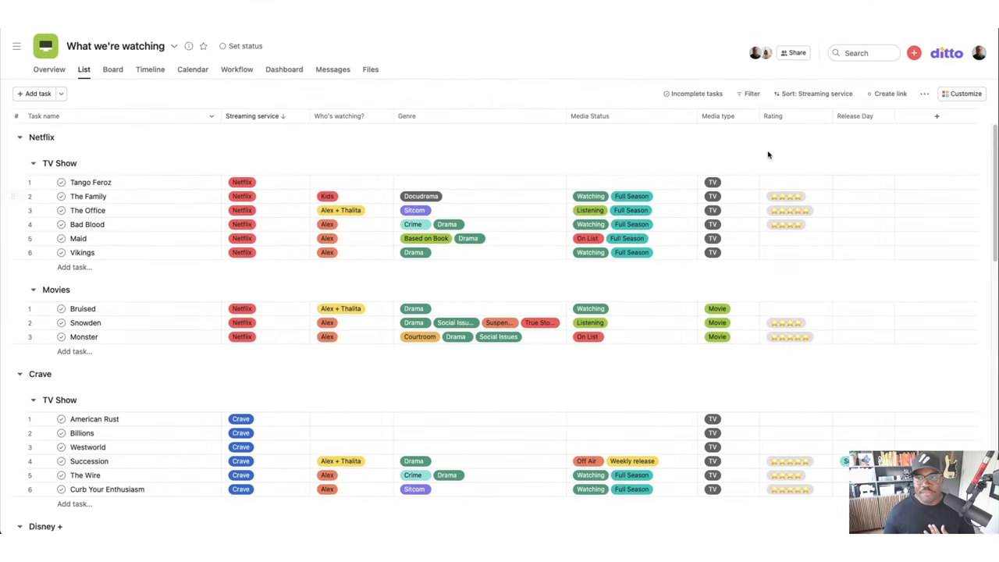
pyautogui.click(814, 93)
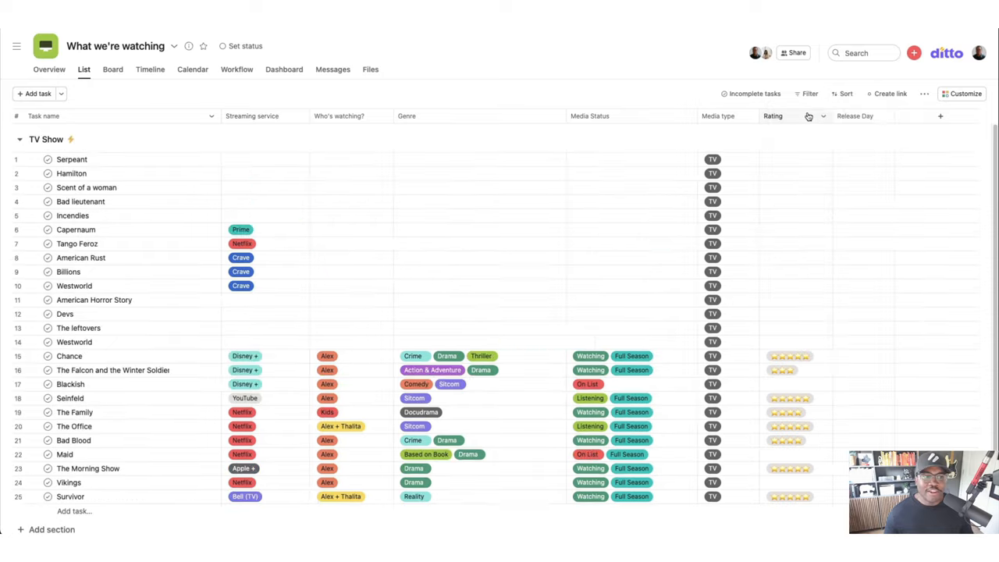
pyautogui.scroll(-3)
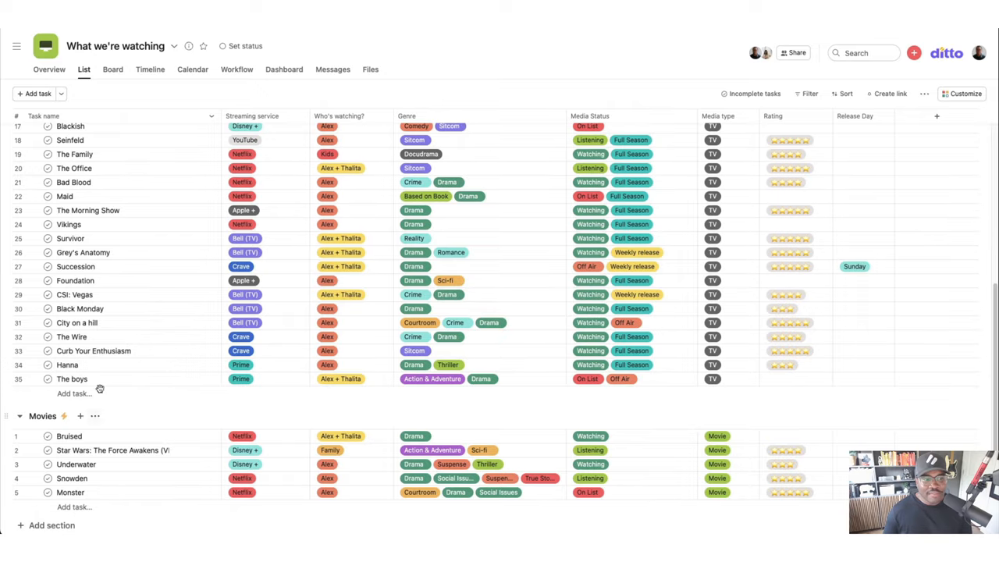
pyautogui.click(845, 94)
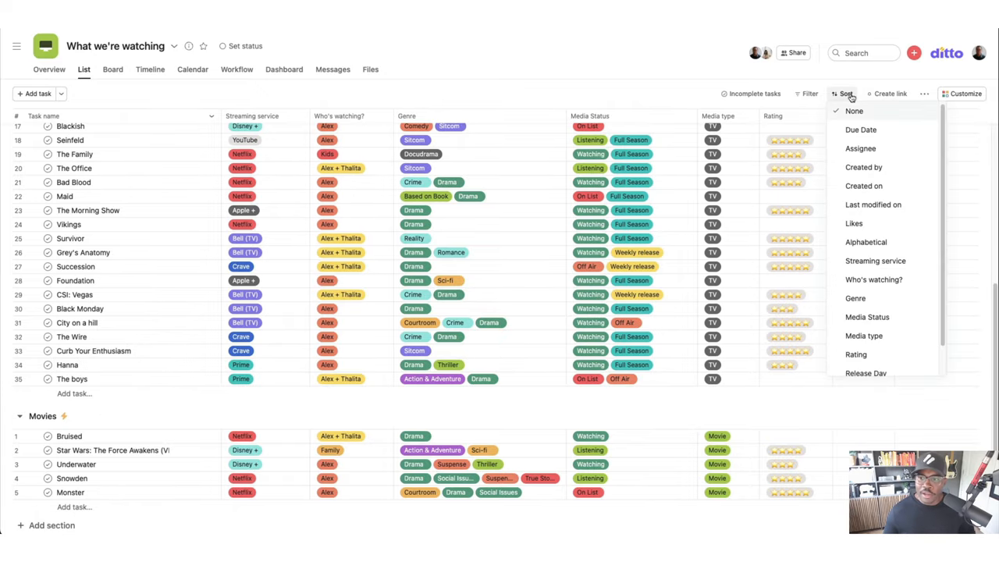
# Sort the list by Streaming service and inspect the Streaming service and Genre cell options
pyautogui.click(875, 261)
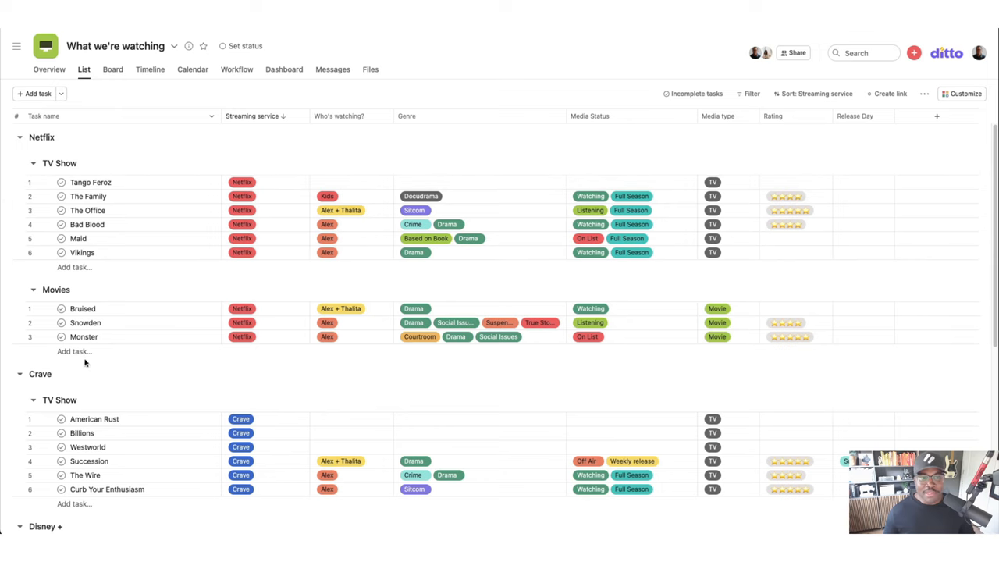
pyautogui.click(264, 182)
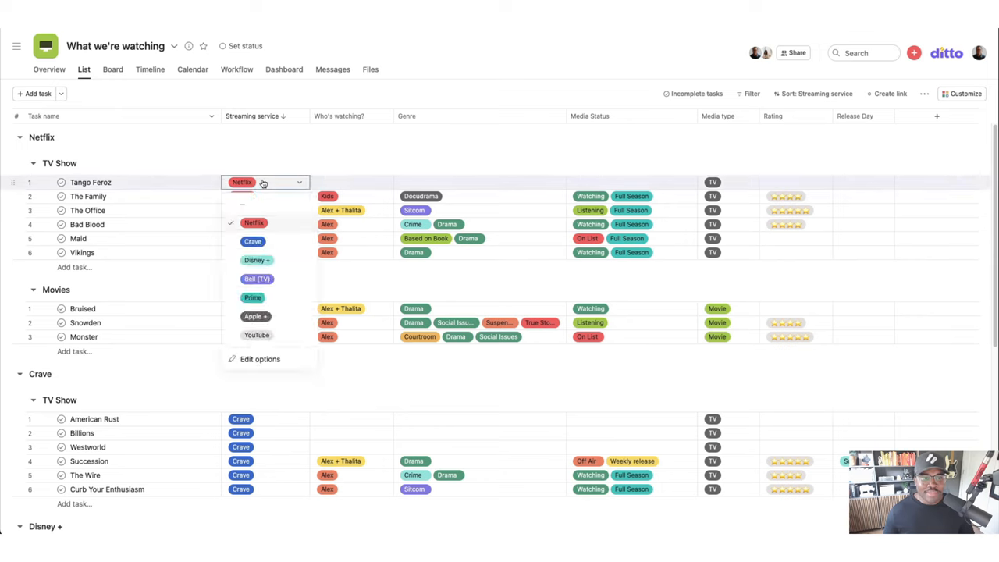
pyautogui.moveTo(396, 150)
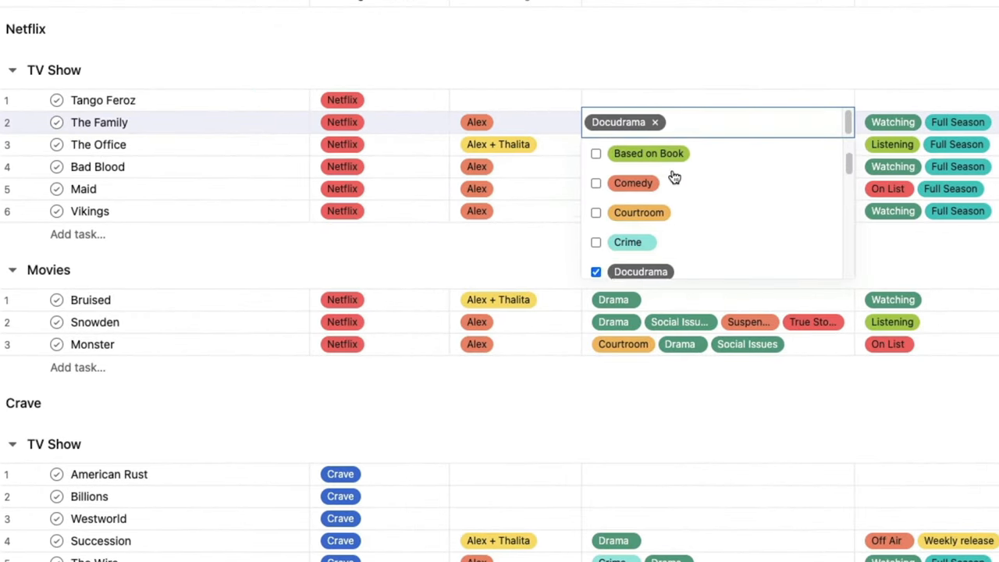
pyautogui.scroll(-3)
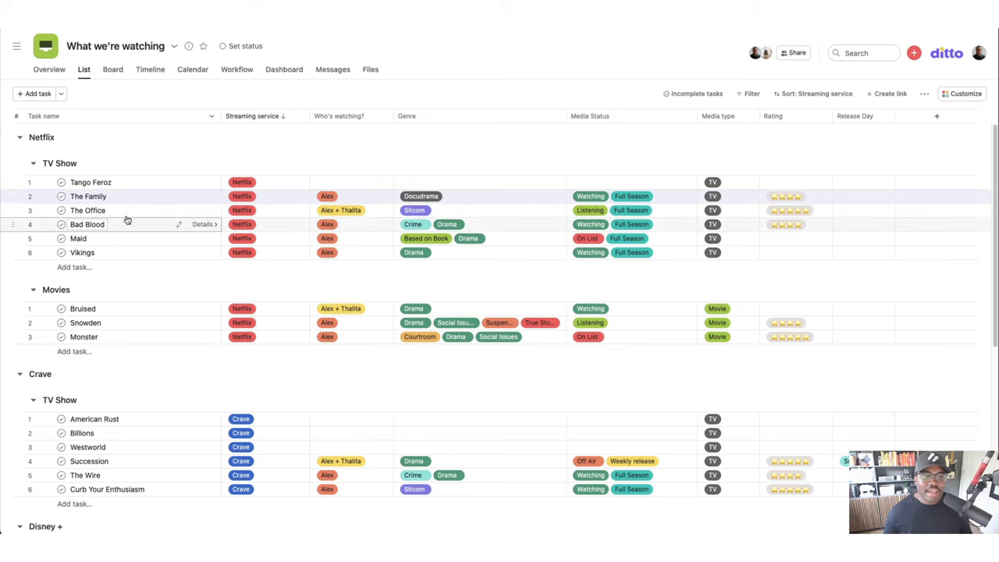
pyautogui.click(89, 210)
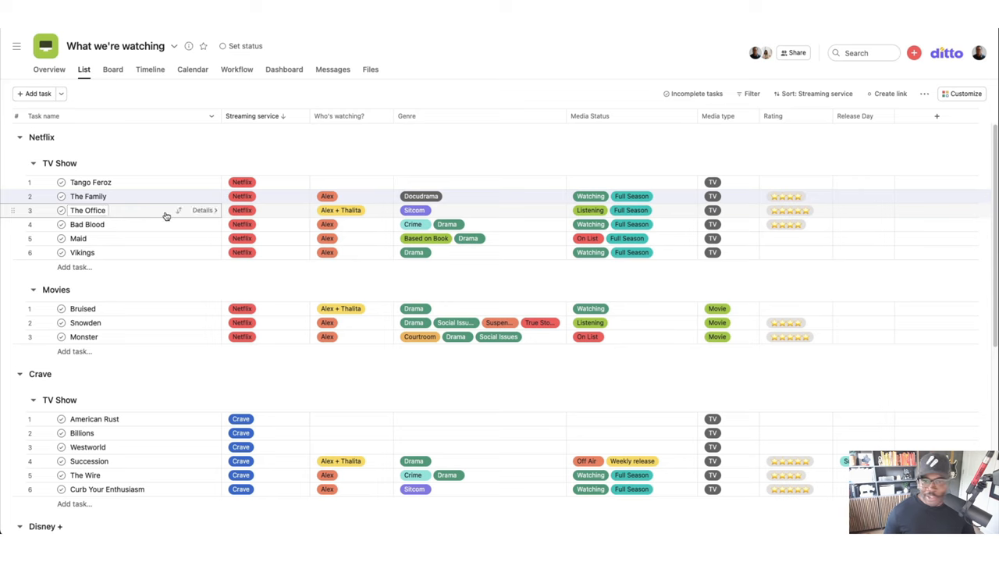
pyautogui.click(591, 210)
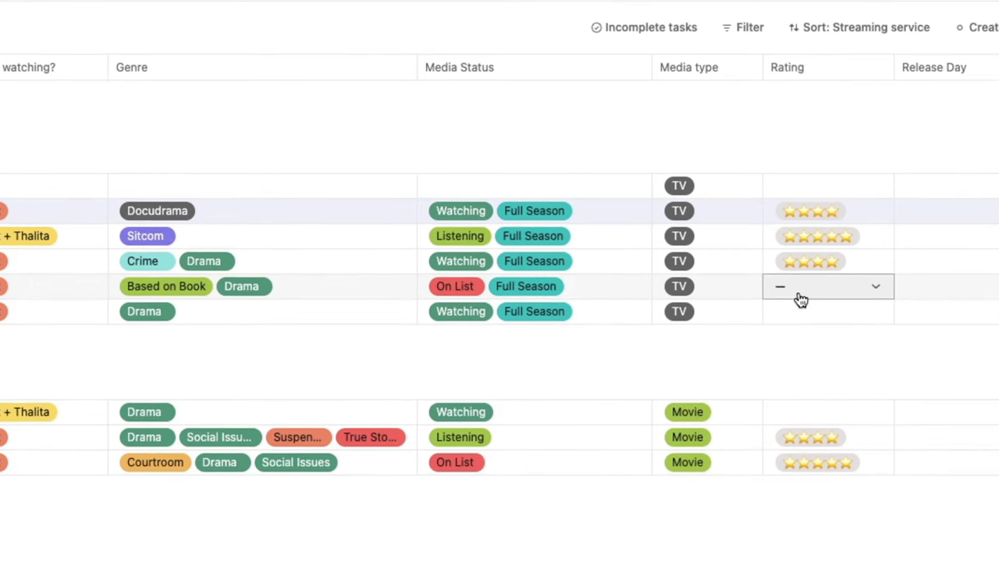
# Give Maid a five-star rating and filter the list by Rating to five stars
pyautogui.click(812, 286)
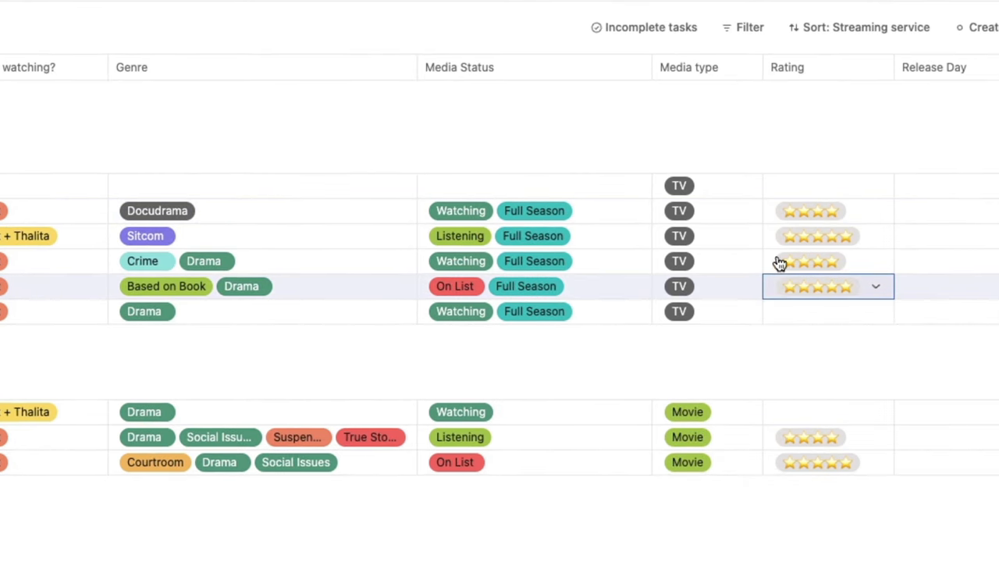
pyautogui.click(749, 93)
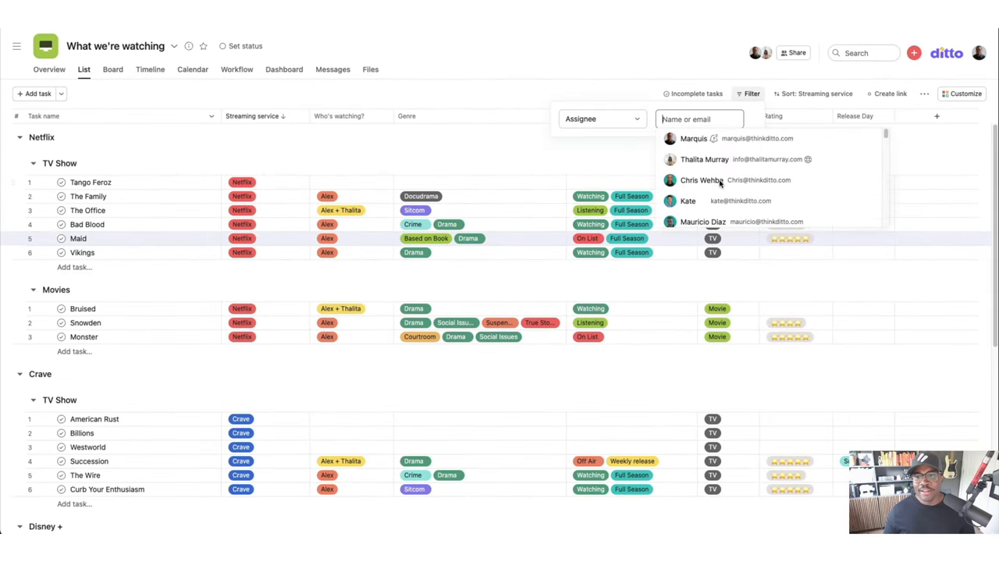
pyautogui.click(601, 119)
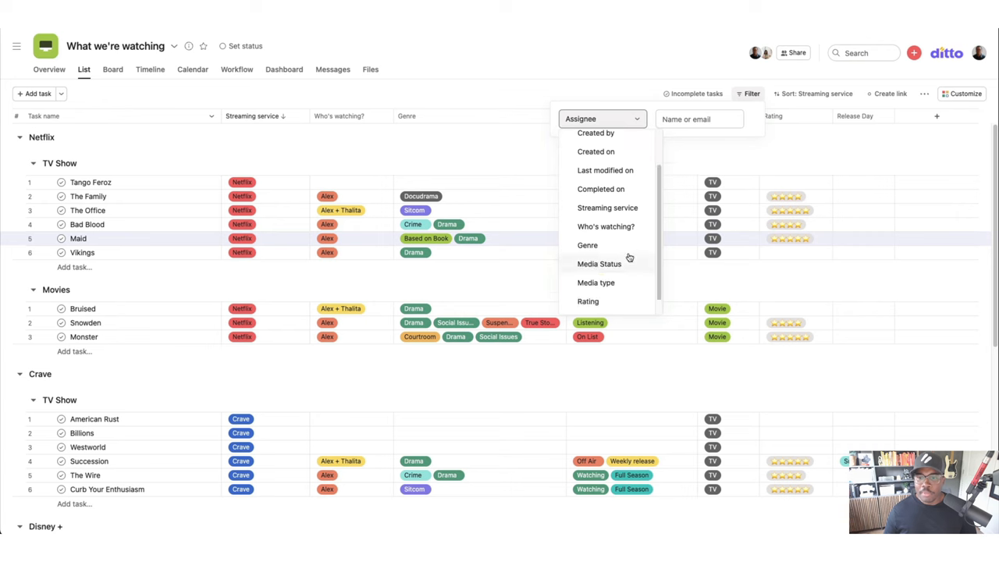
pyautogui.click(588, 301)
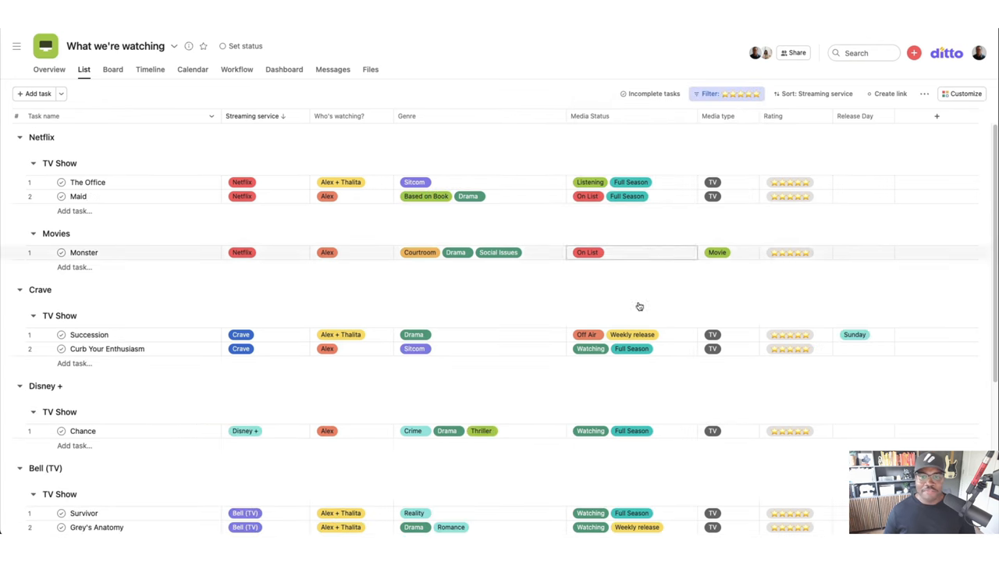
pyautogui.click(710, 94)
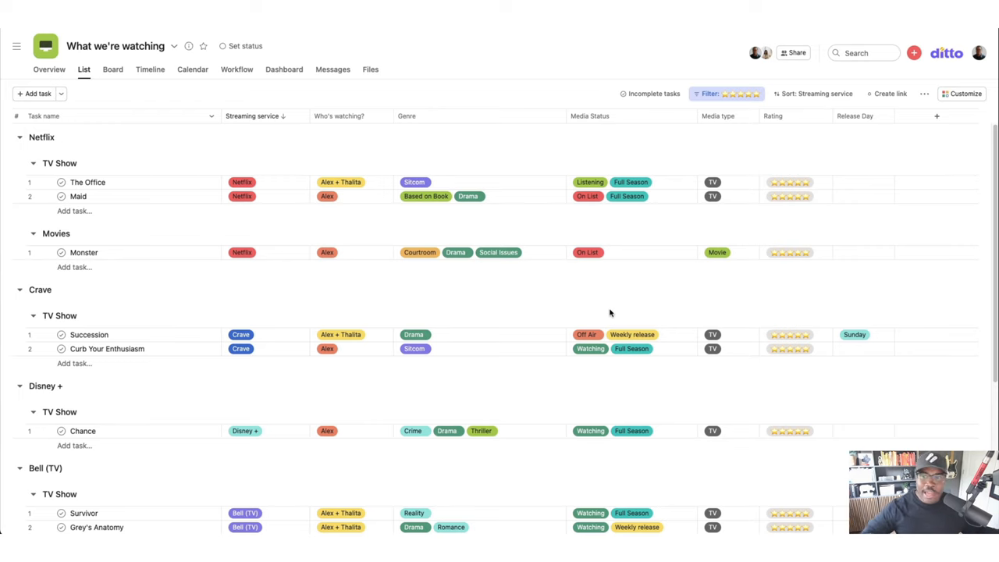
pyautogui.scroll(-3)
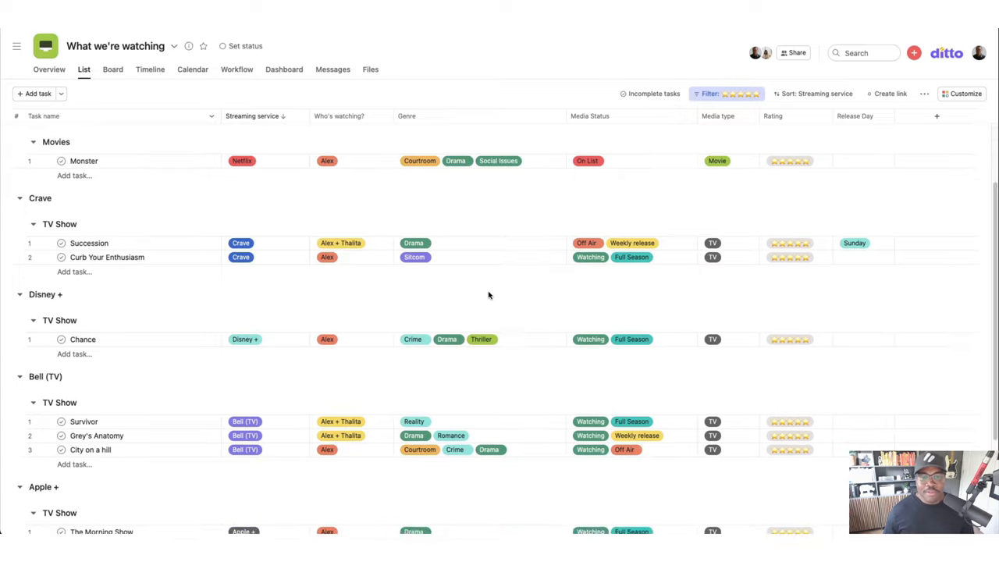
pyautogui.scroll(-3)
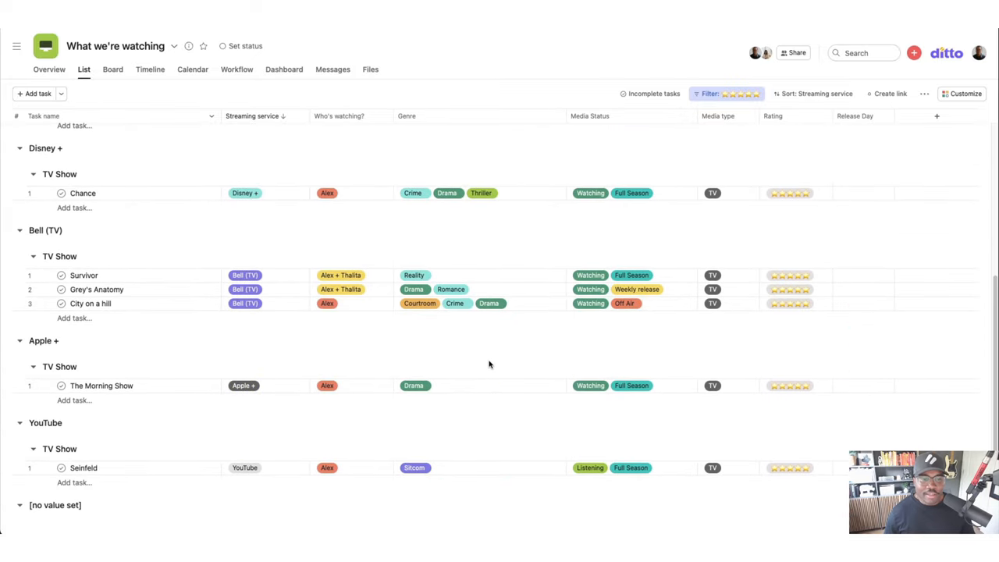
pyautogui.moveTo(490, 353)
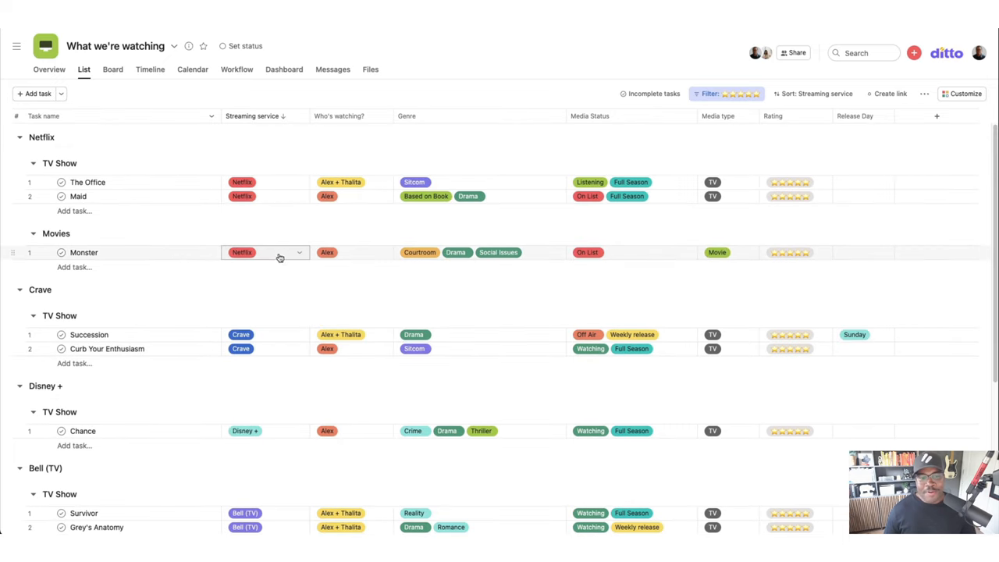
pyautogui.click(327, 252)
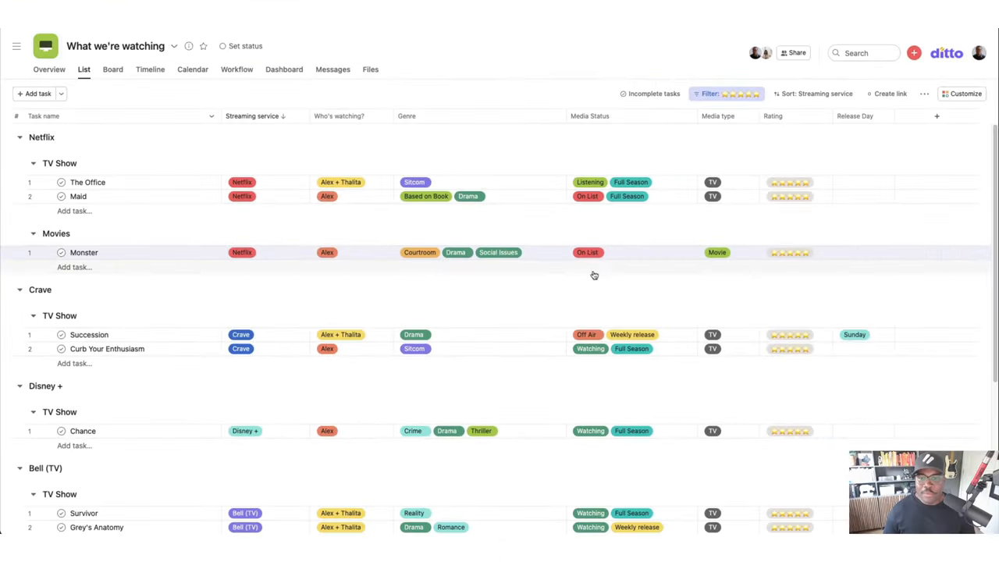
pyautogui.moveTo(583, 285)
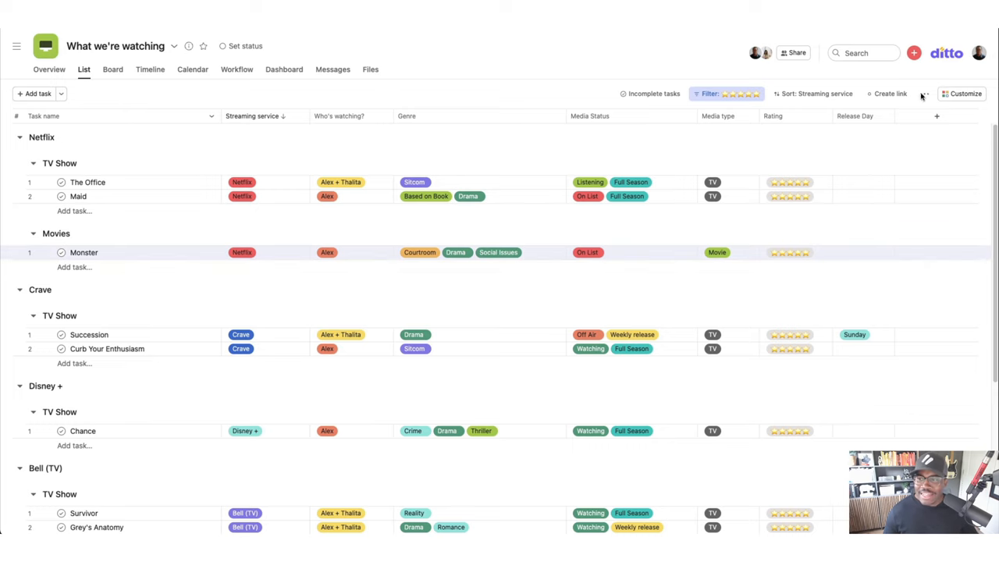
# Open the What we're watching form from the Customize panel's Forms section
pyautogui.click(966, 93)
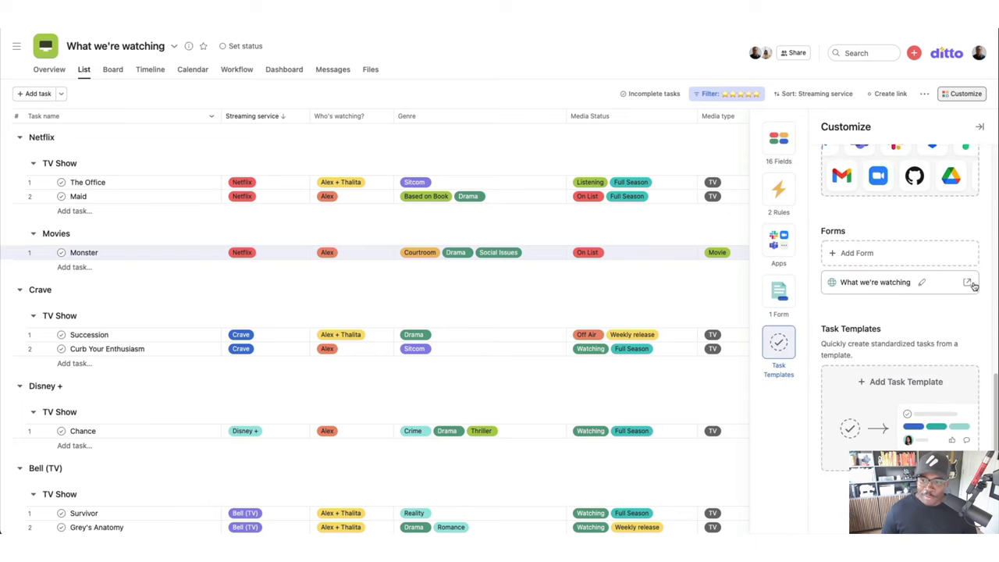
pyautogui.click(972, 282)
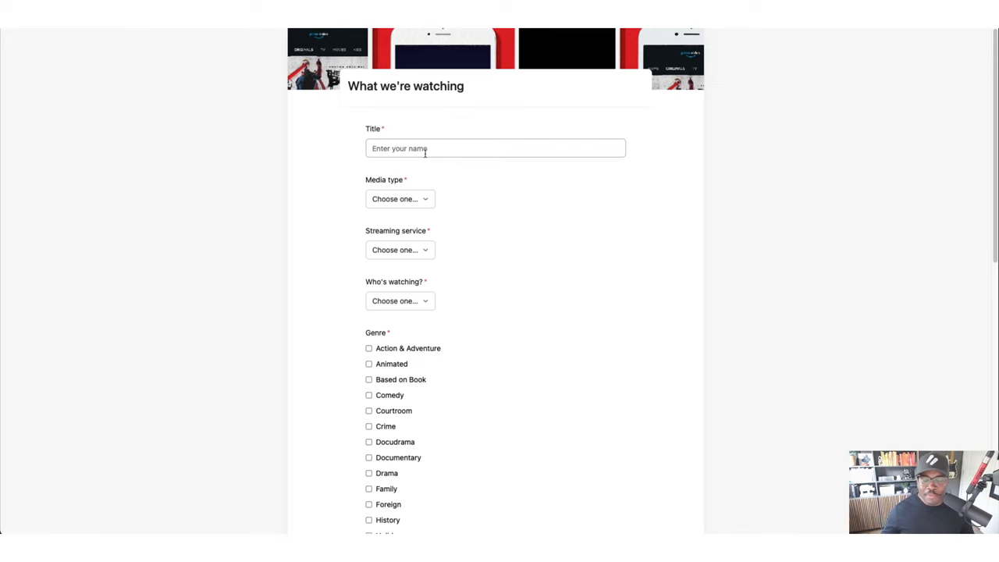
# Enter title Bob's Burgers, media type TV, streaming service Crave, watched by Alex
pyautogui.click(496, 148)
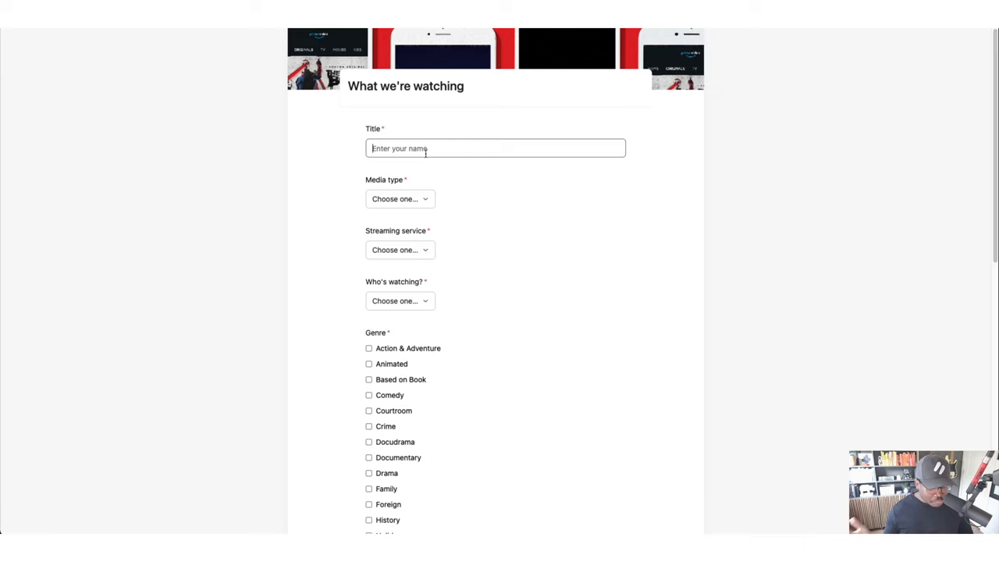
pyautogui.write("Bob's Burger")
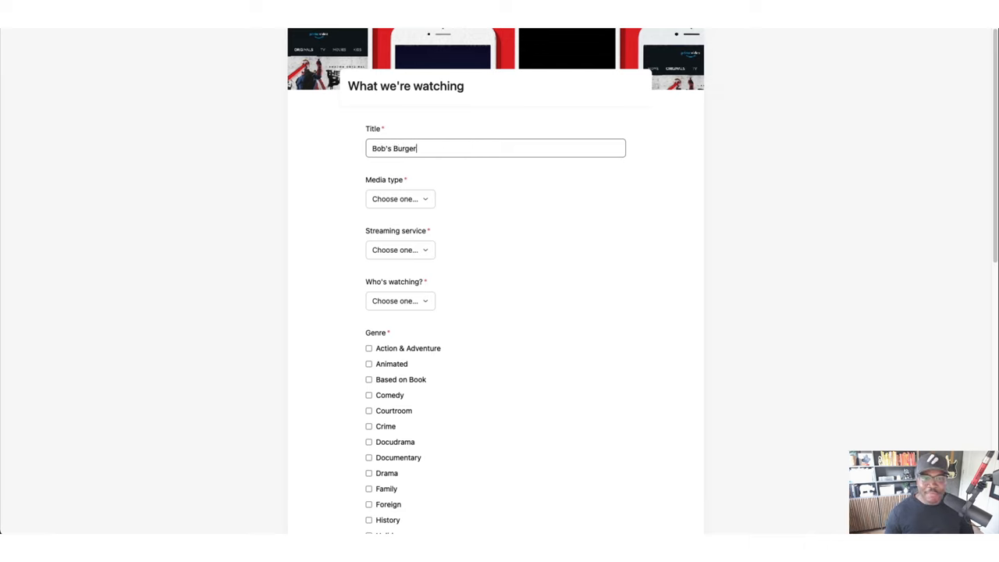
pyautogui.click(400, 198)
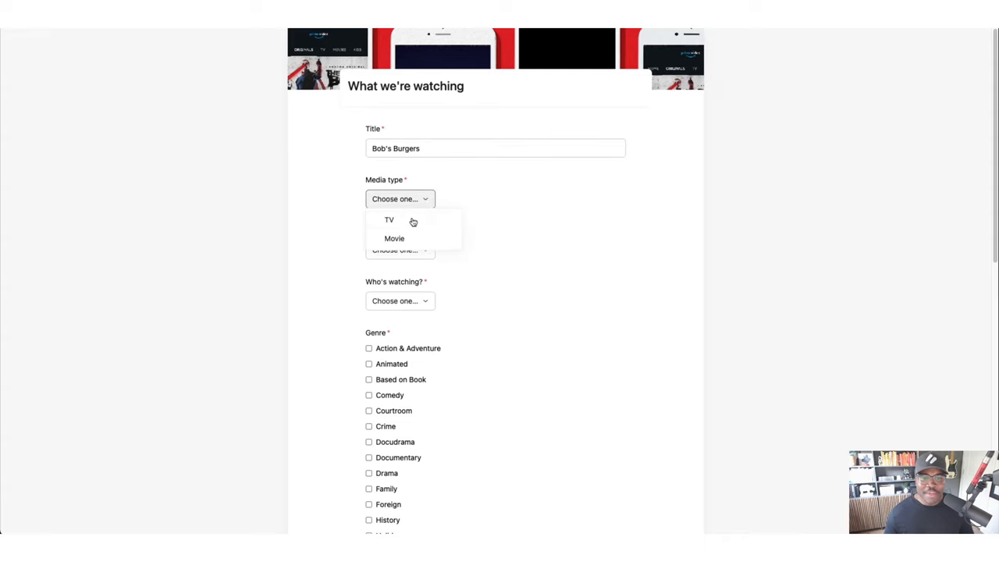
pyautogui.click(388, 219)
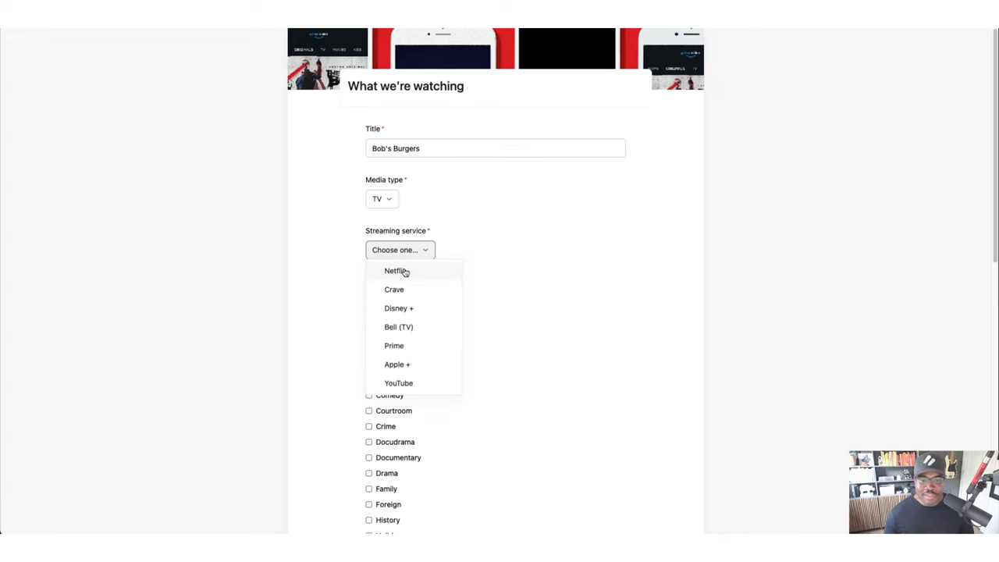
pyautogui.click(394, 289)
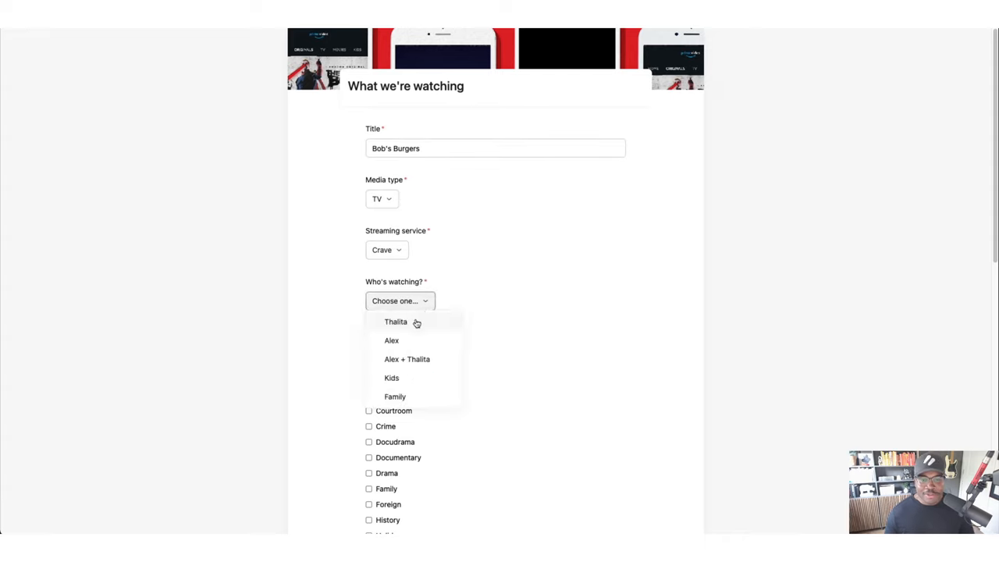
pyautogui.click(391, 340)
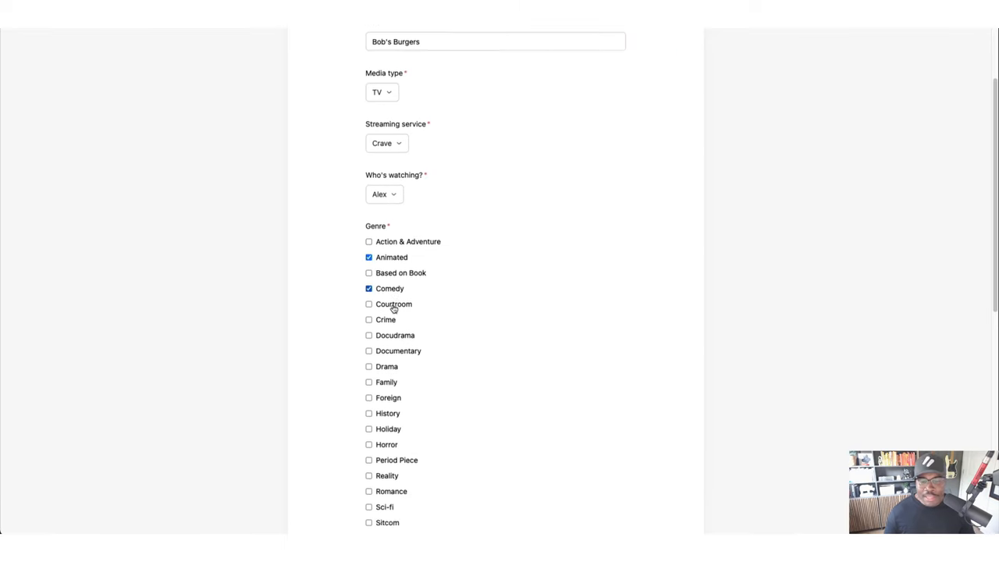
# Set the media status to Listening and the release day to Wednesday
pyautogui.scroll(-3)
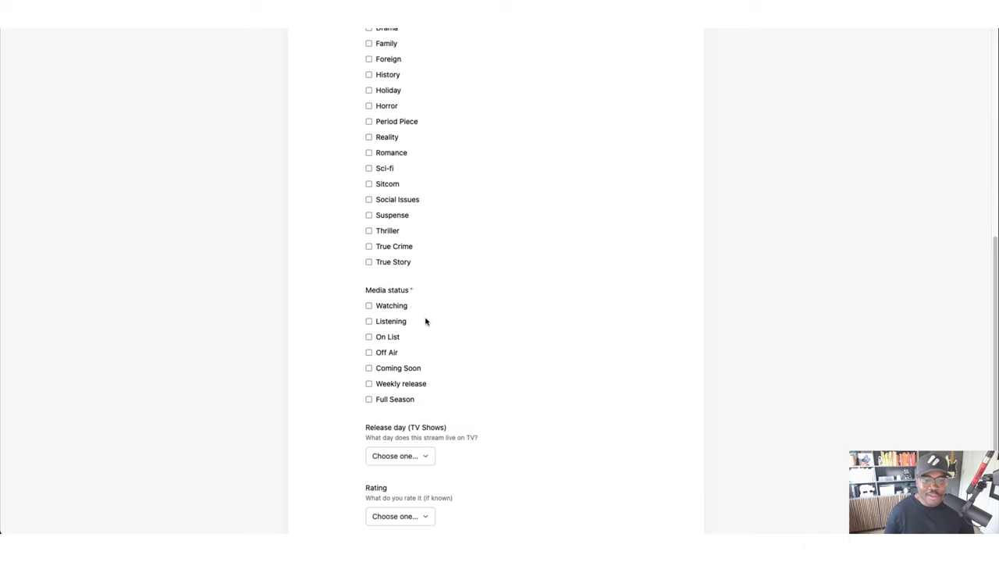
pyautogui.click(369, 321)
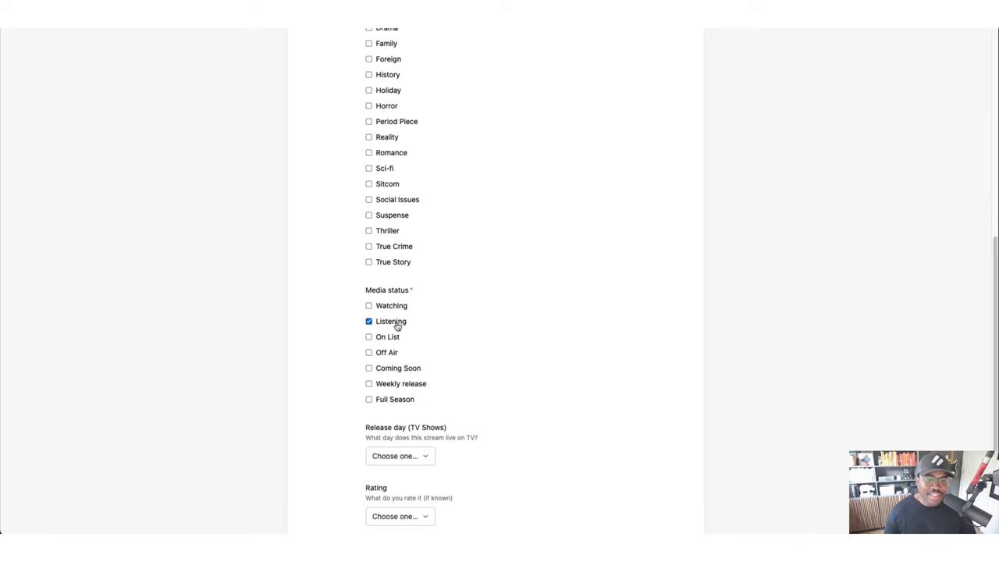
pyautogui.scroll(-3)
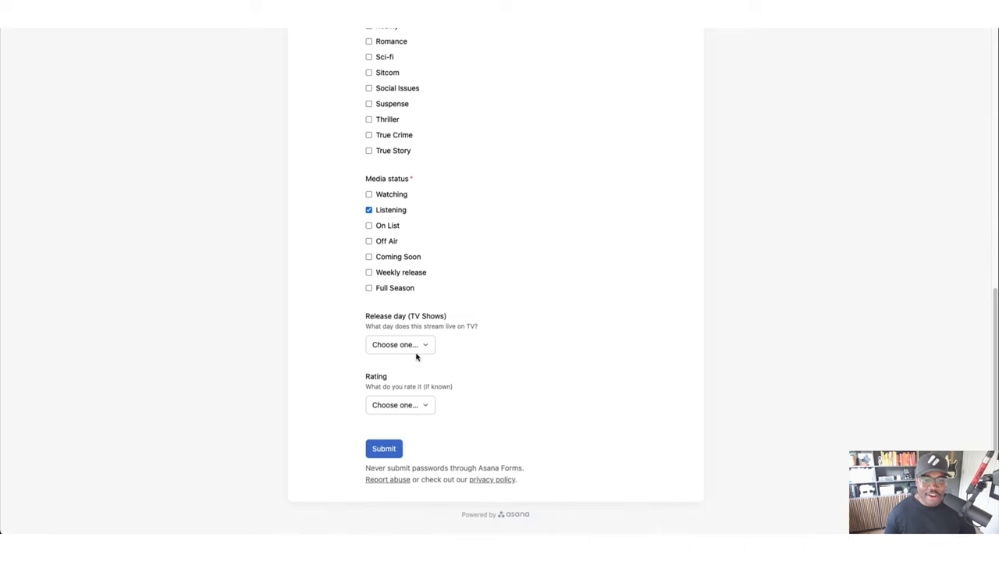
pyautogui.click(400, 344)
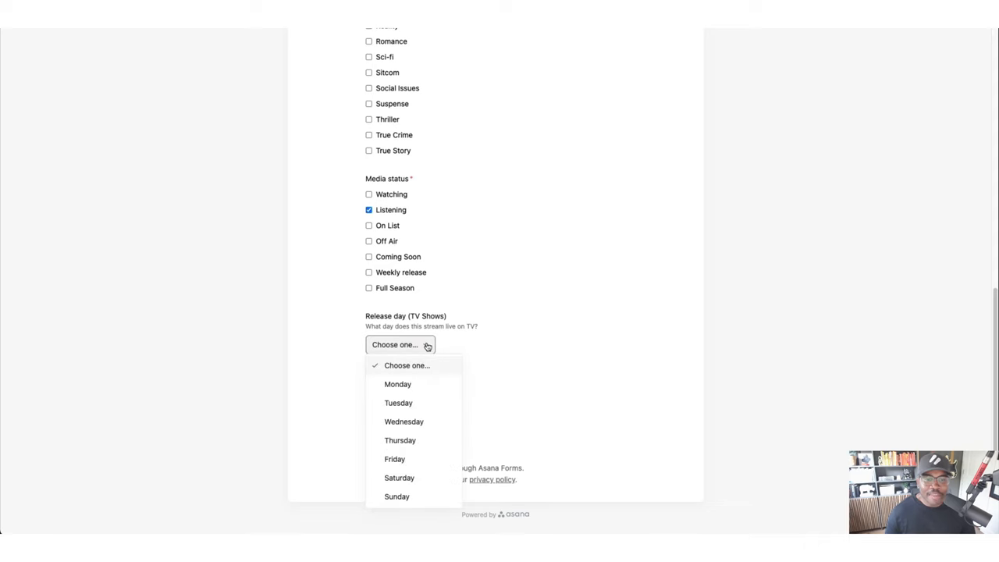
pyautogui.moveTo(493, 347)
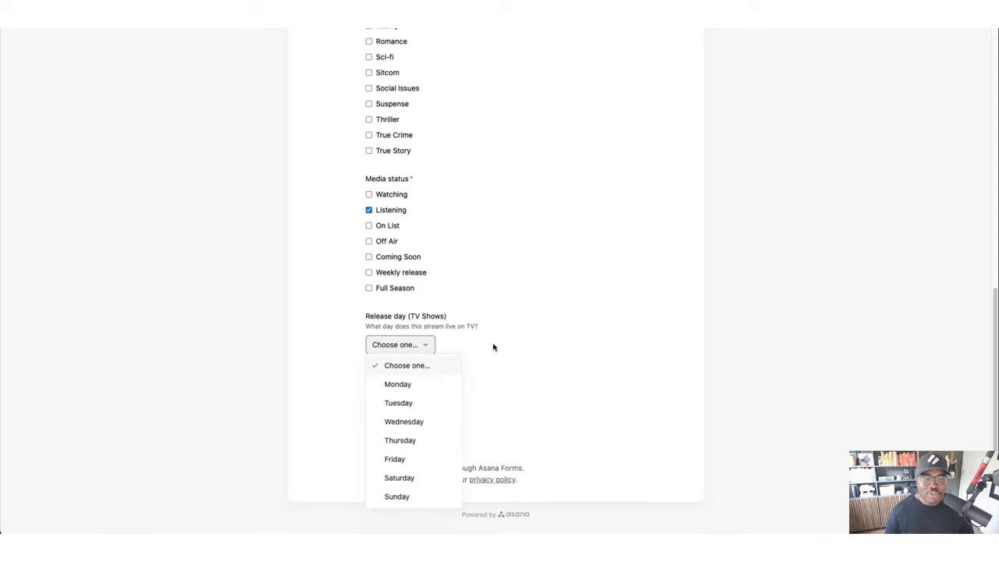
pyautogui.moveTo(489, 346)
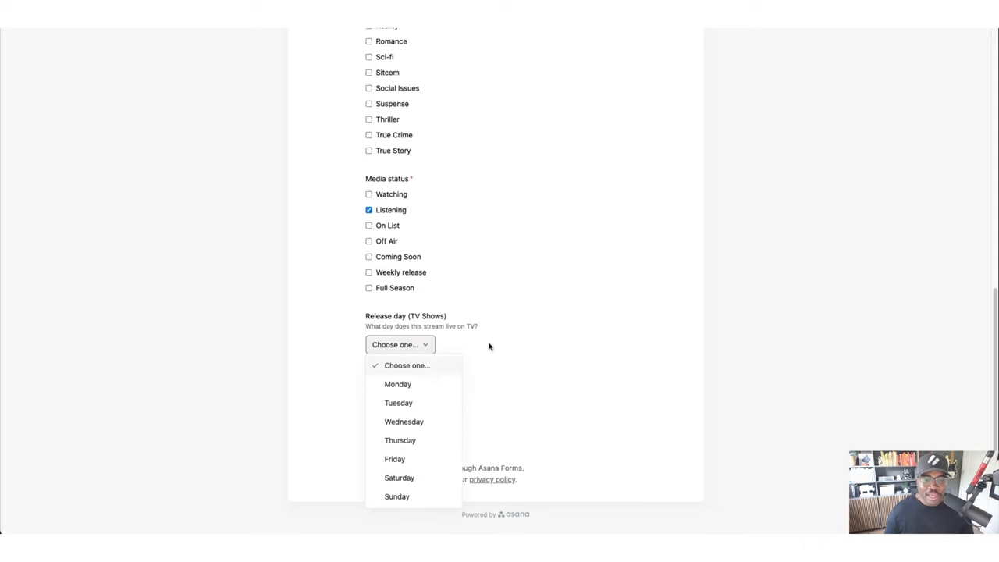
pyautogui.moveTo(501, 350)
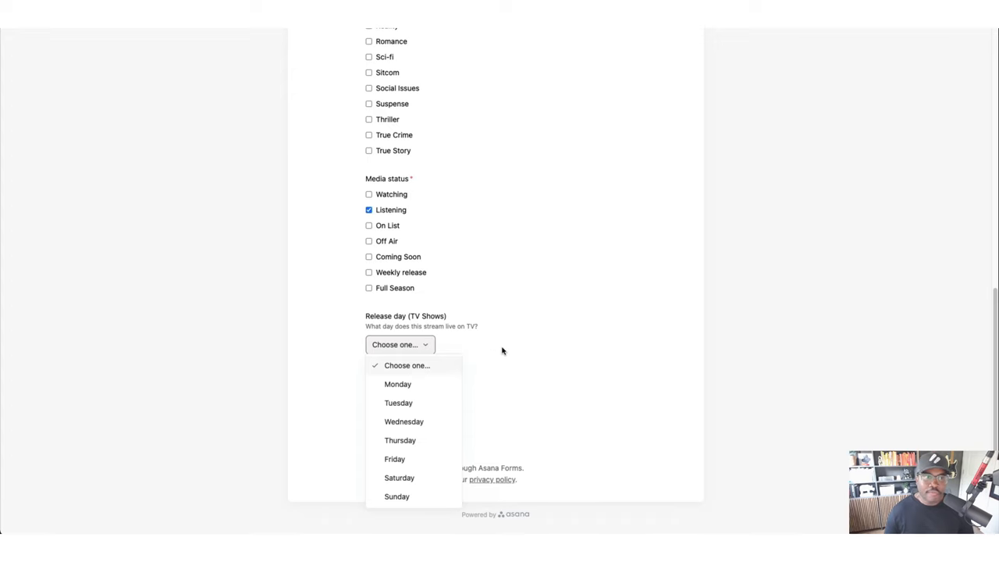
pyautogui.click(403, 422)
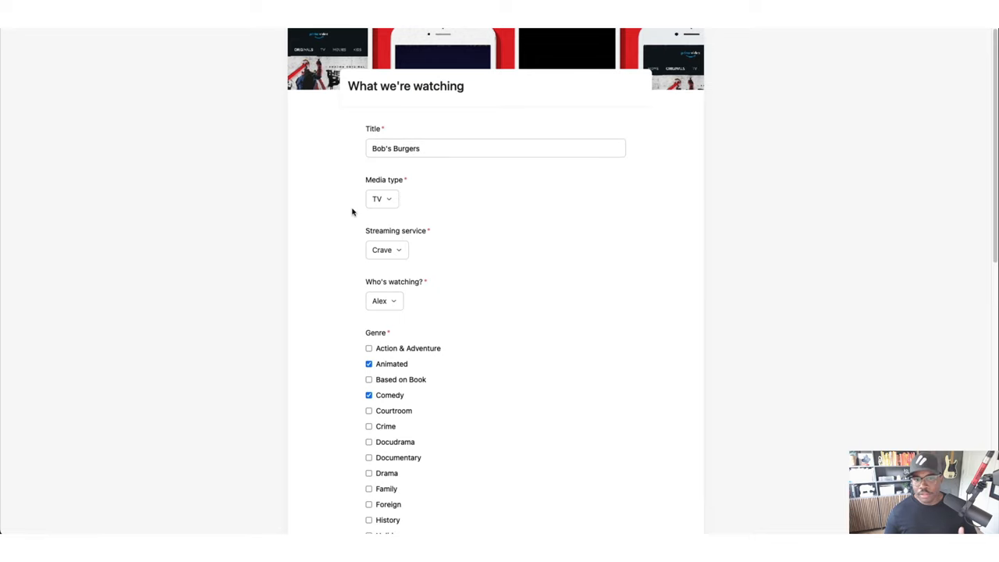
# Rate Bob's Burgers four stars and submit the form
pyautogui.scroll(-3)
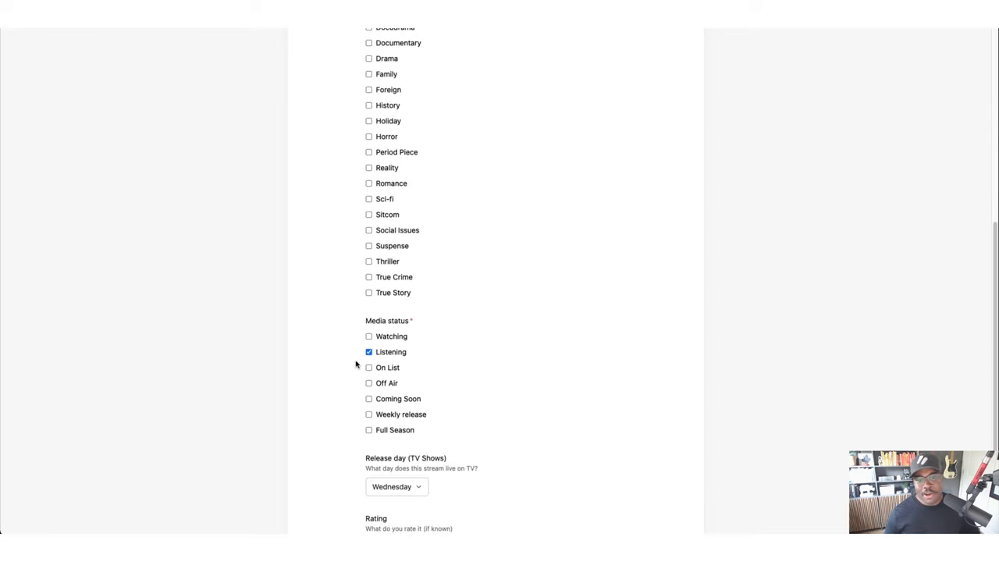
pyautogui.scroll(-3)
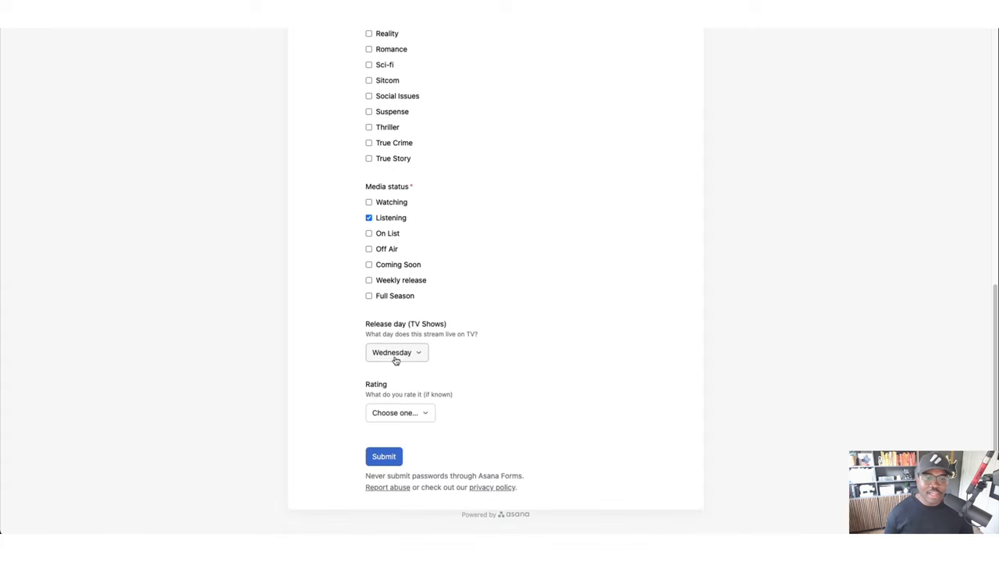
pyautogui.scroll(-3)
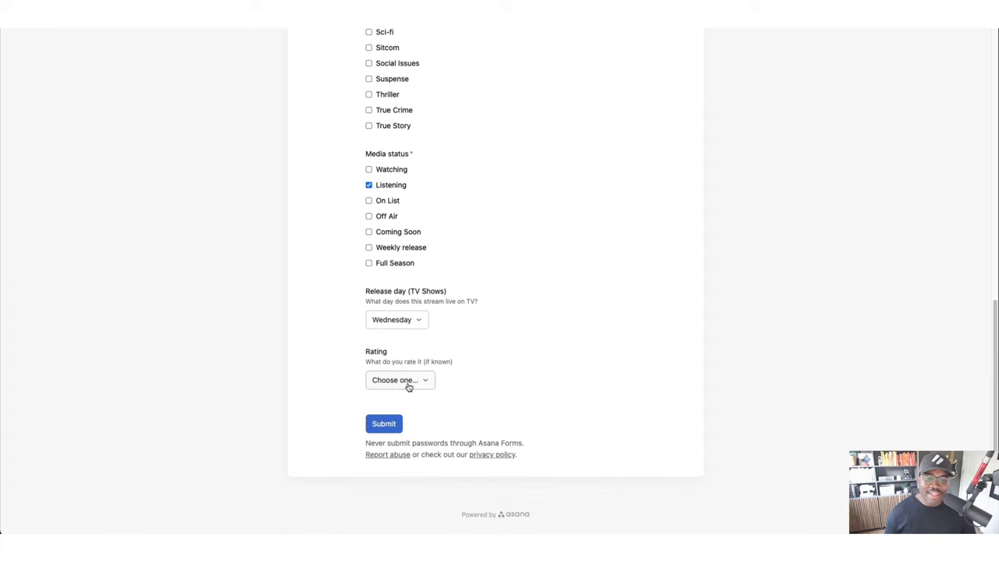
pyautogui.click(400, 380)
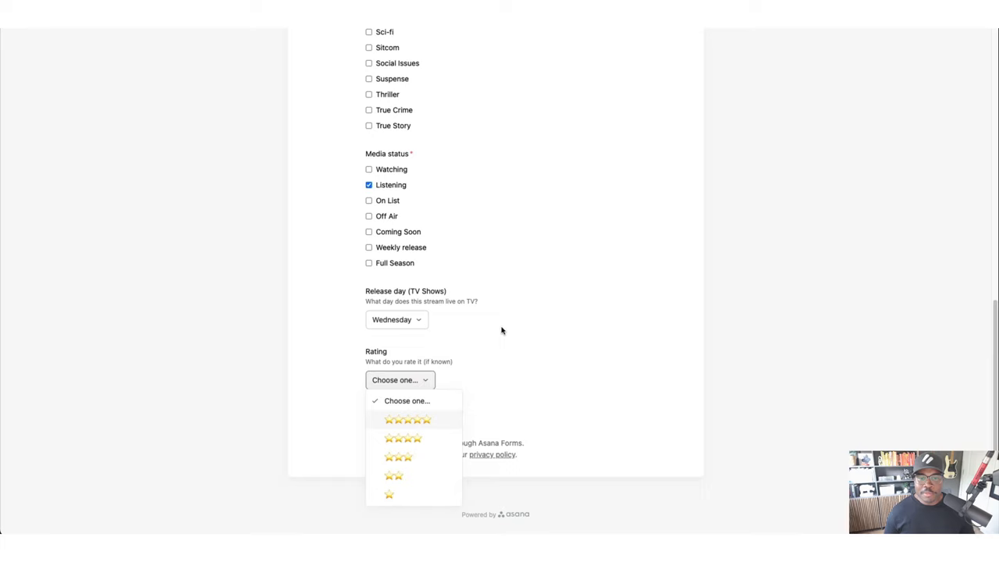
pyautogui.click(399, 380)
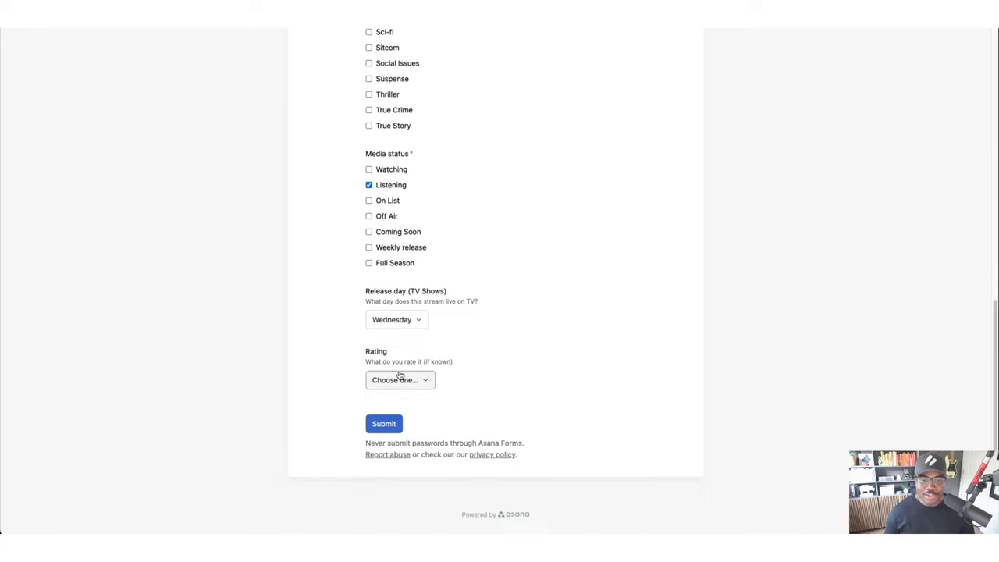
pyautogui.click(401, 380)
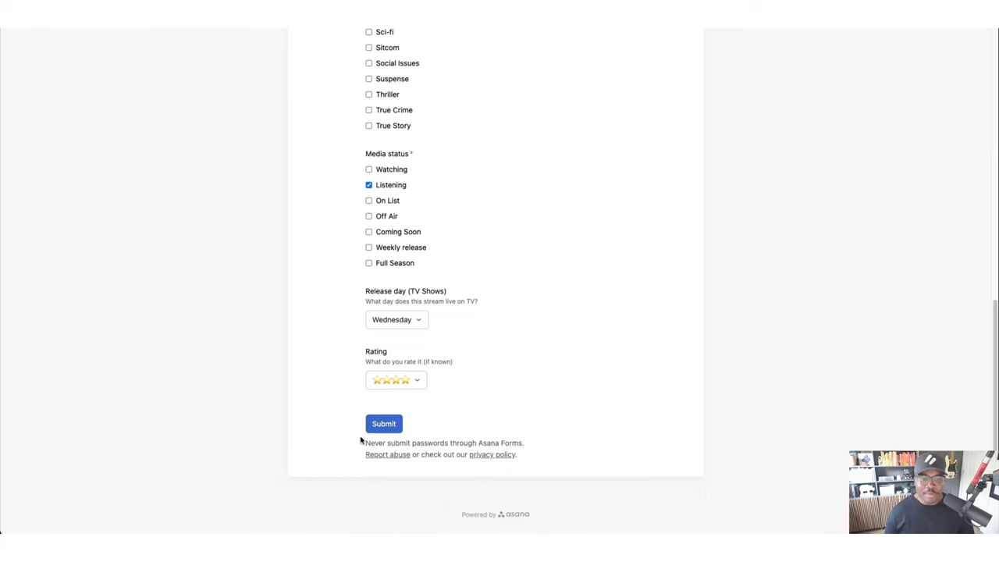
pyautogui.click(383, 423)
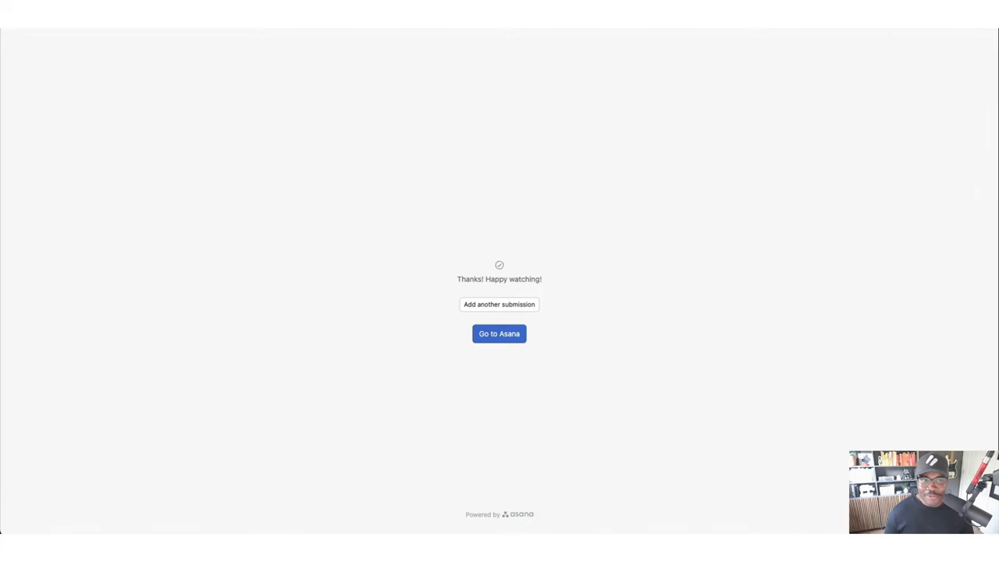
# Return to the five-star filtered What we're watching list via Go to Asana
pyautogui.click(499, 333)
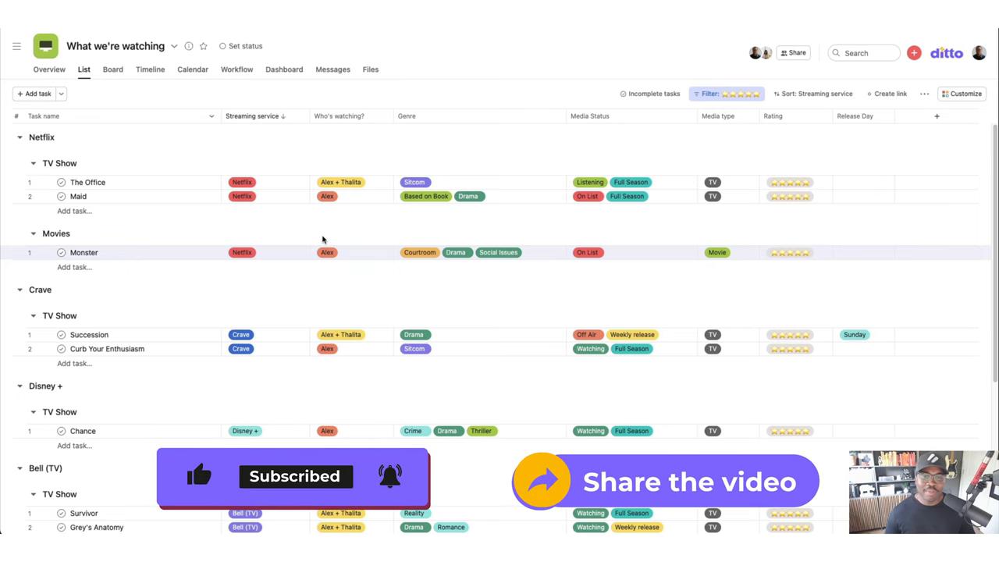
pyautogui.click(351, 253)
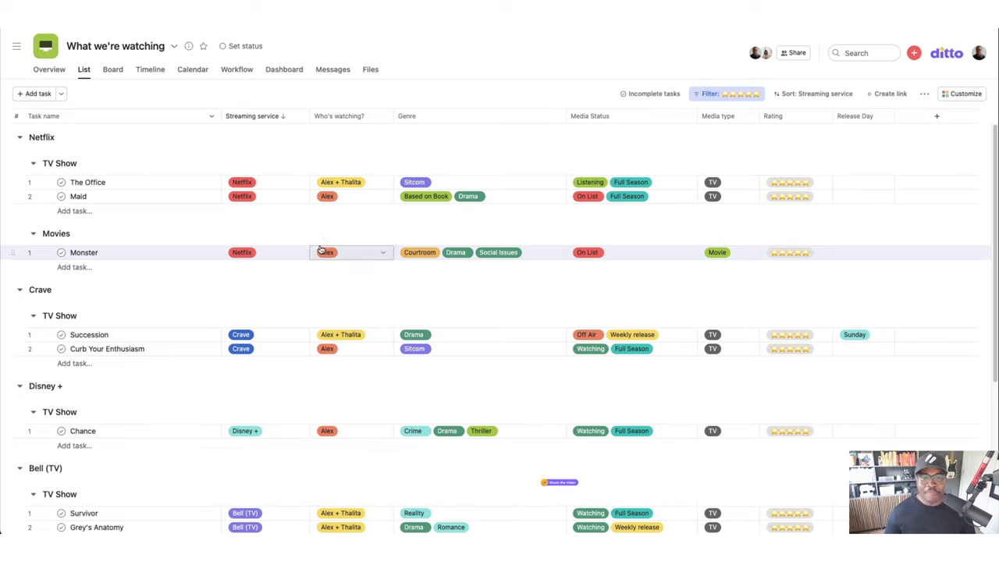